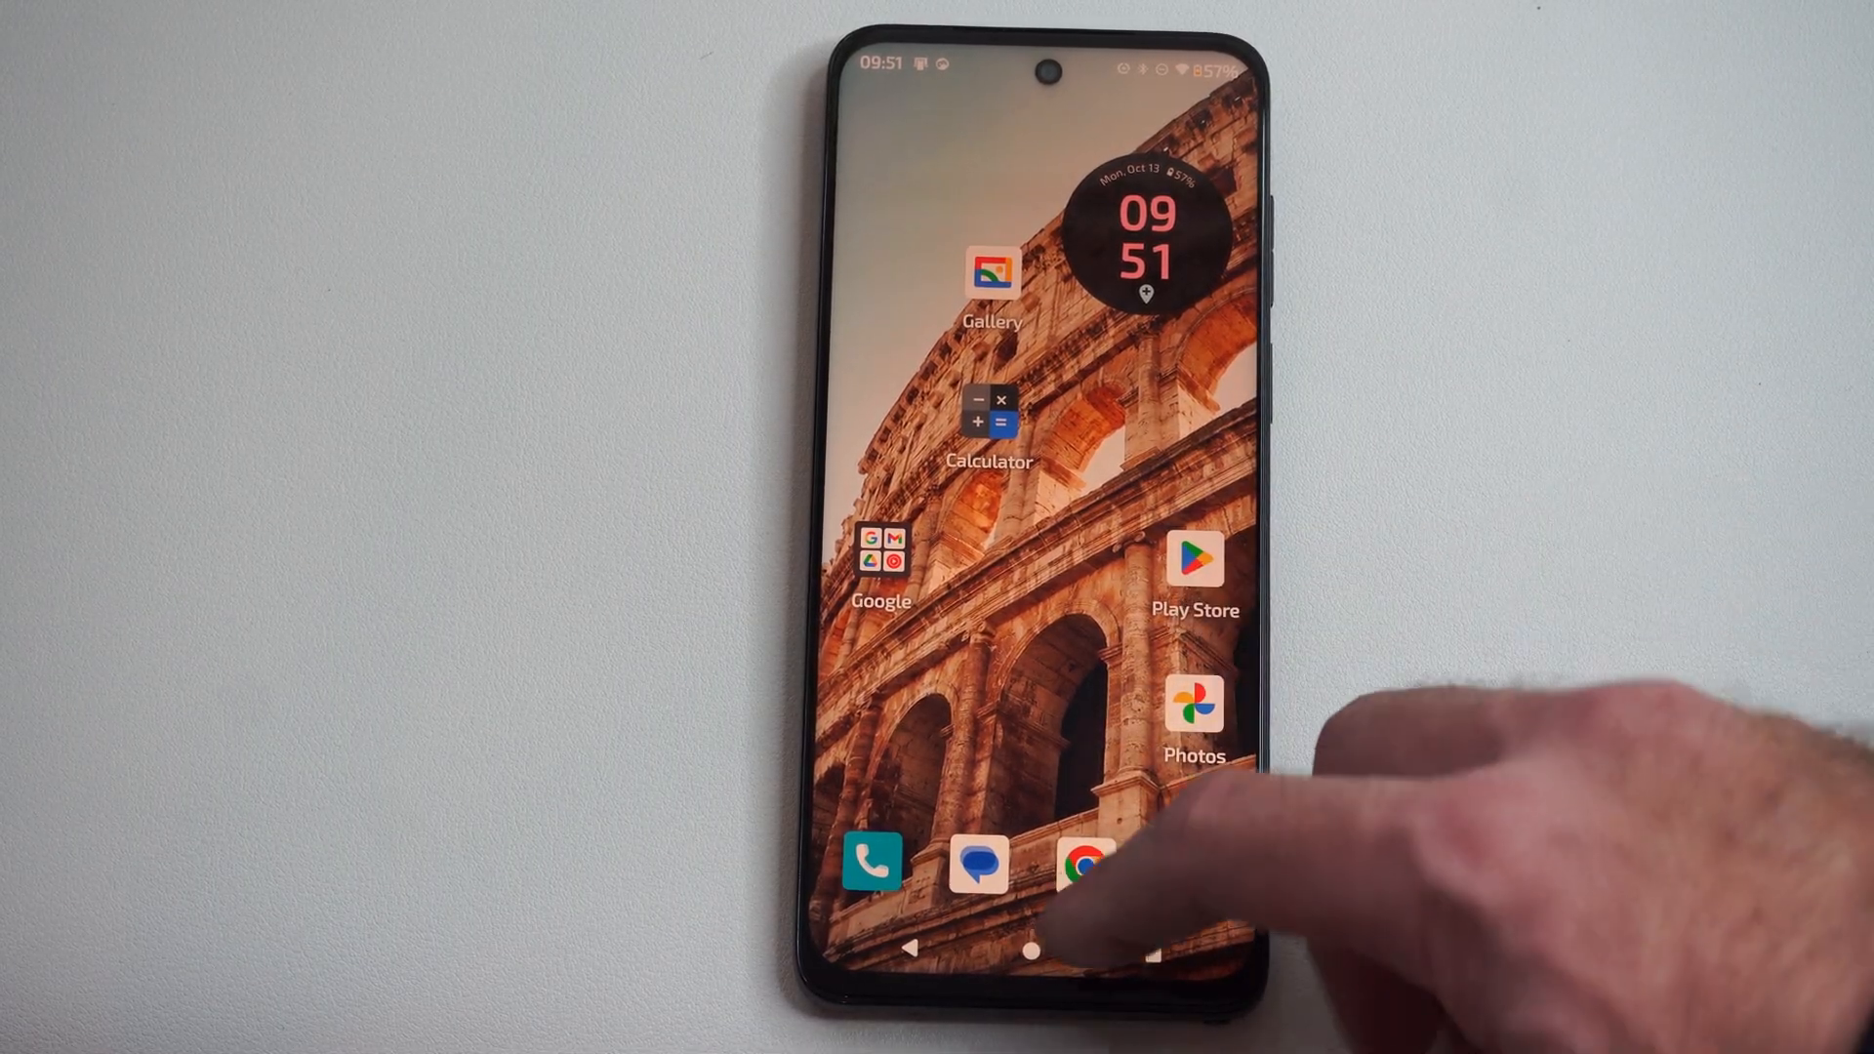
Search the apps for "Pl" and launch the Play Store from the results.
{"action": "type", "text": "P"}
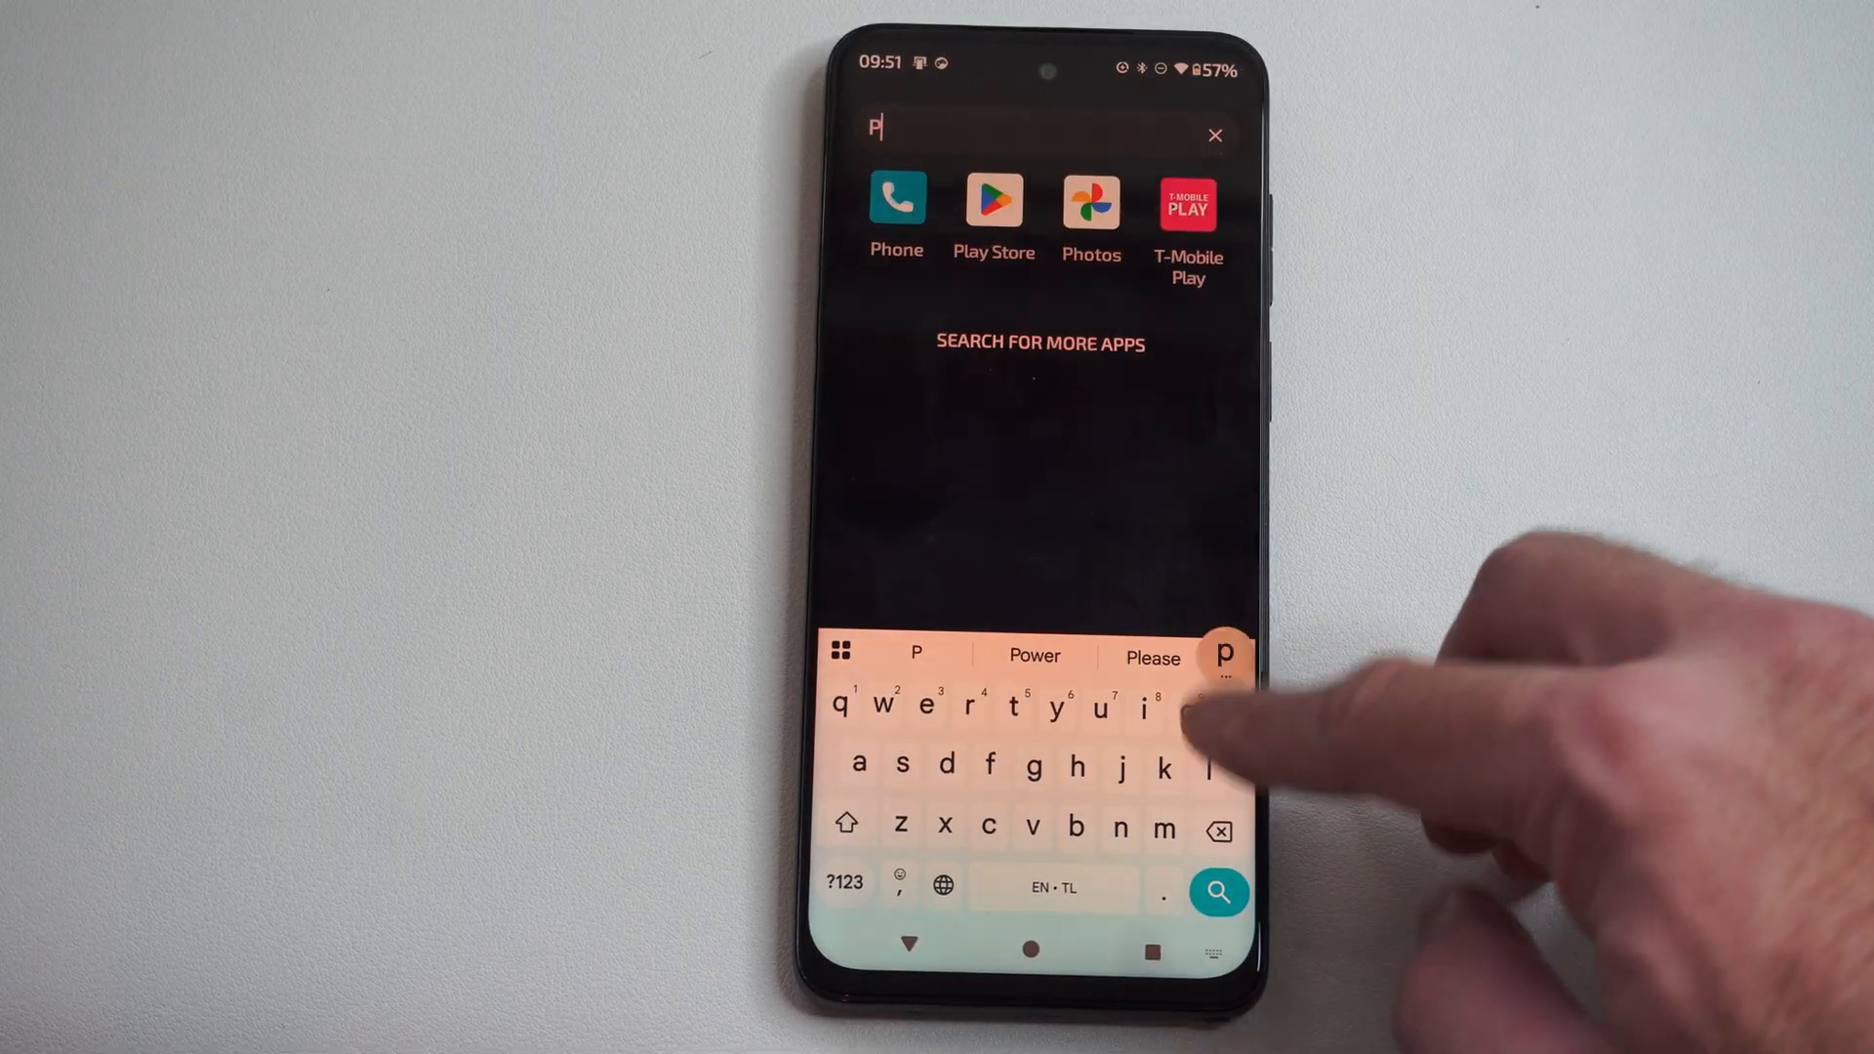
{"action": "type", "text": "l"}
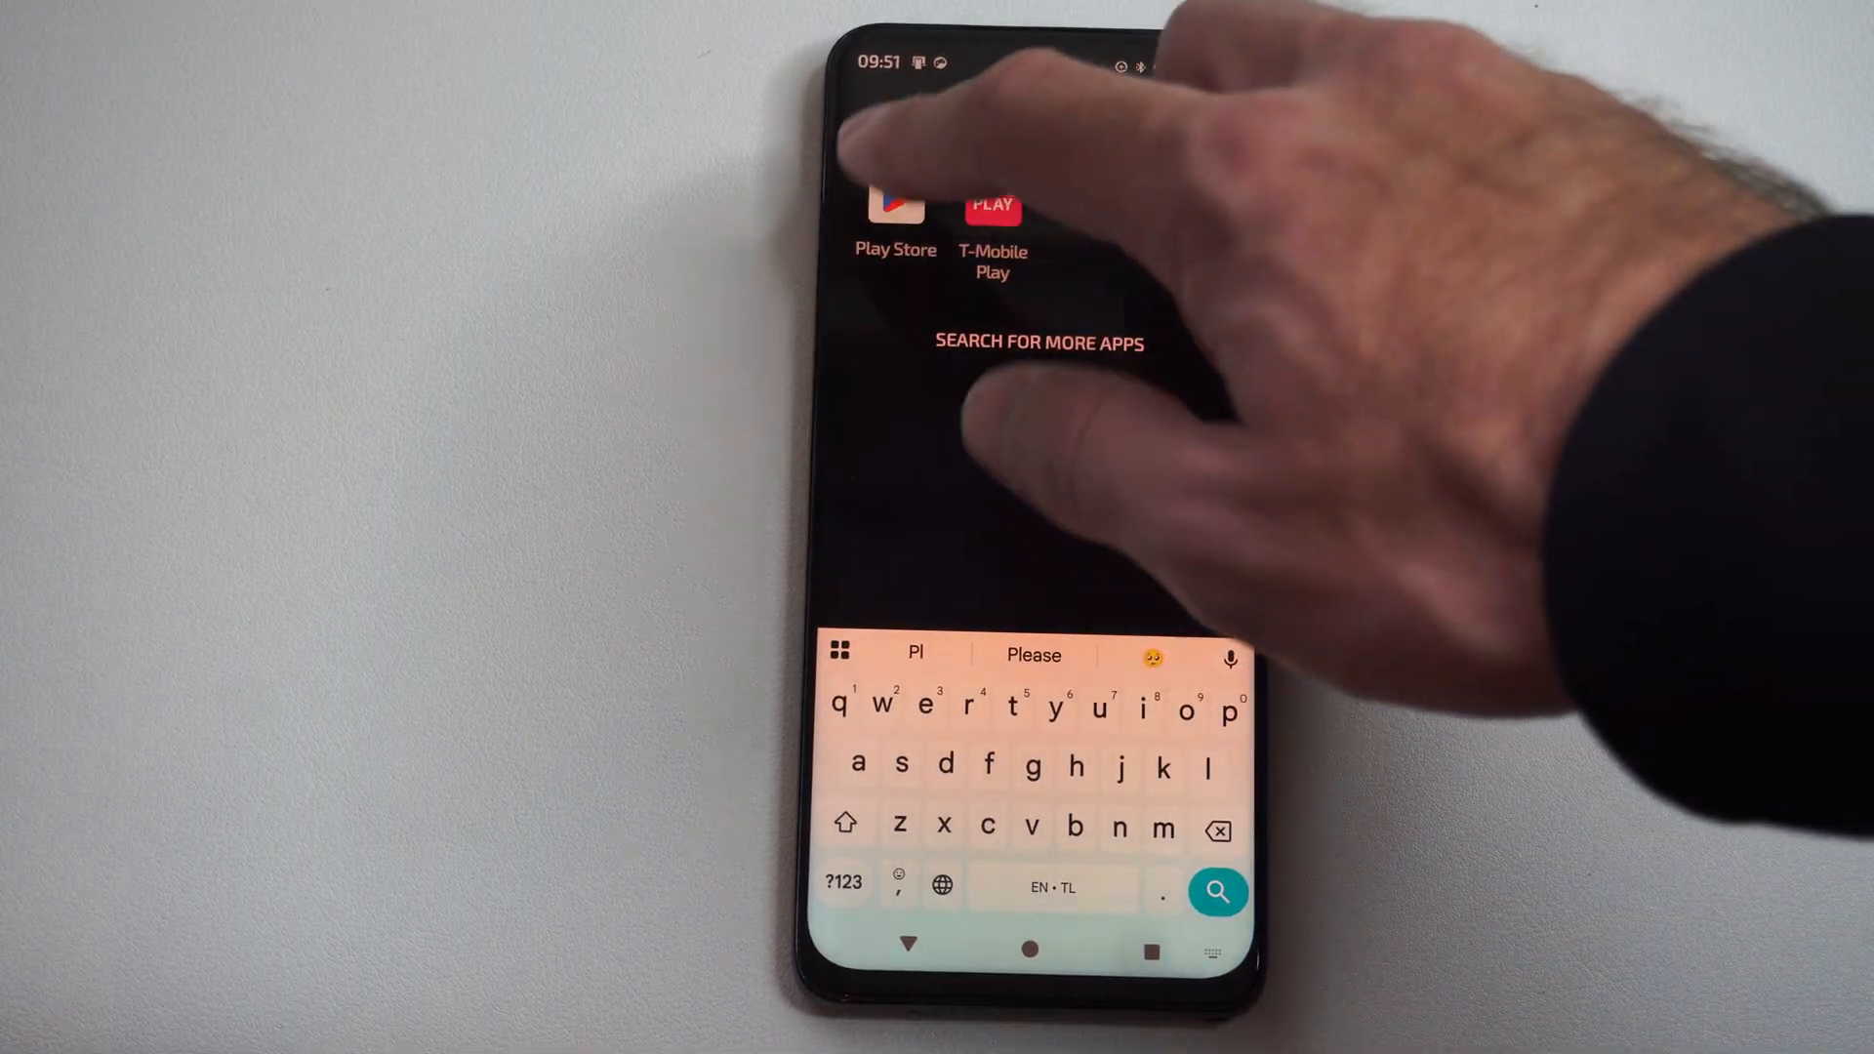
{"action": "left_click", "coordinate": [896, 215]}
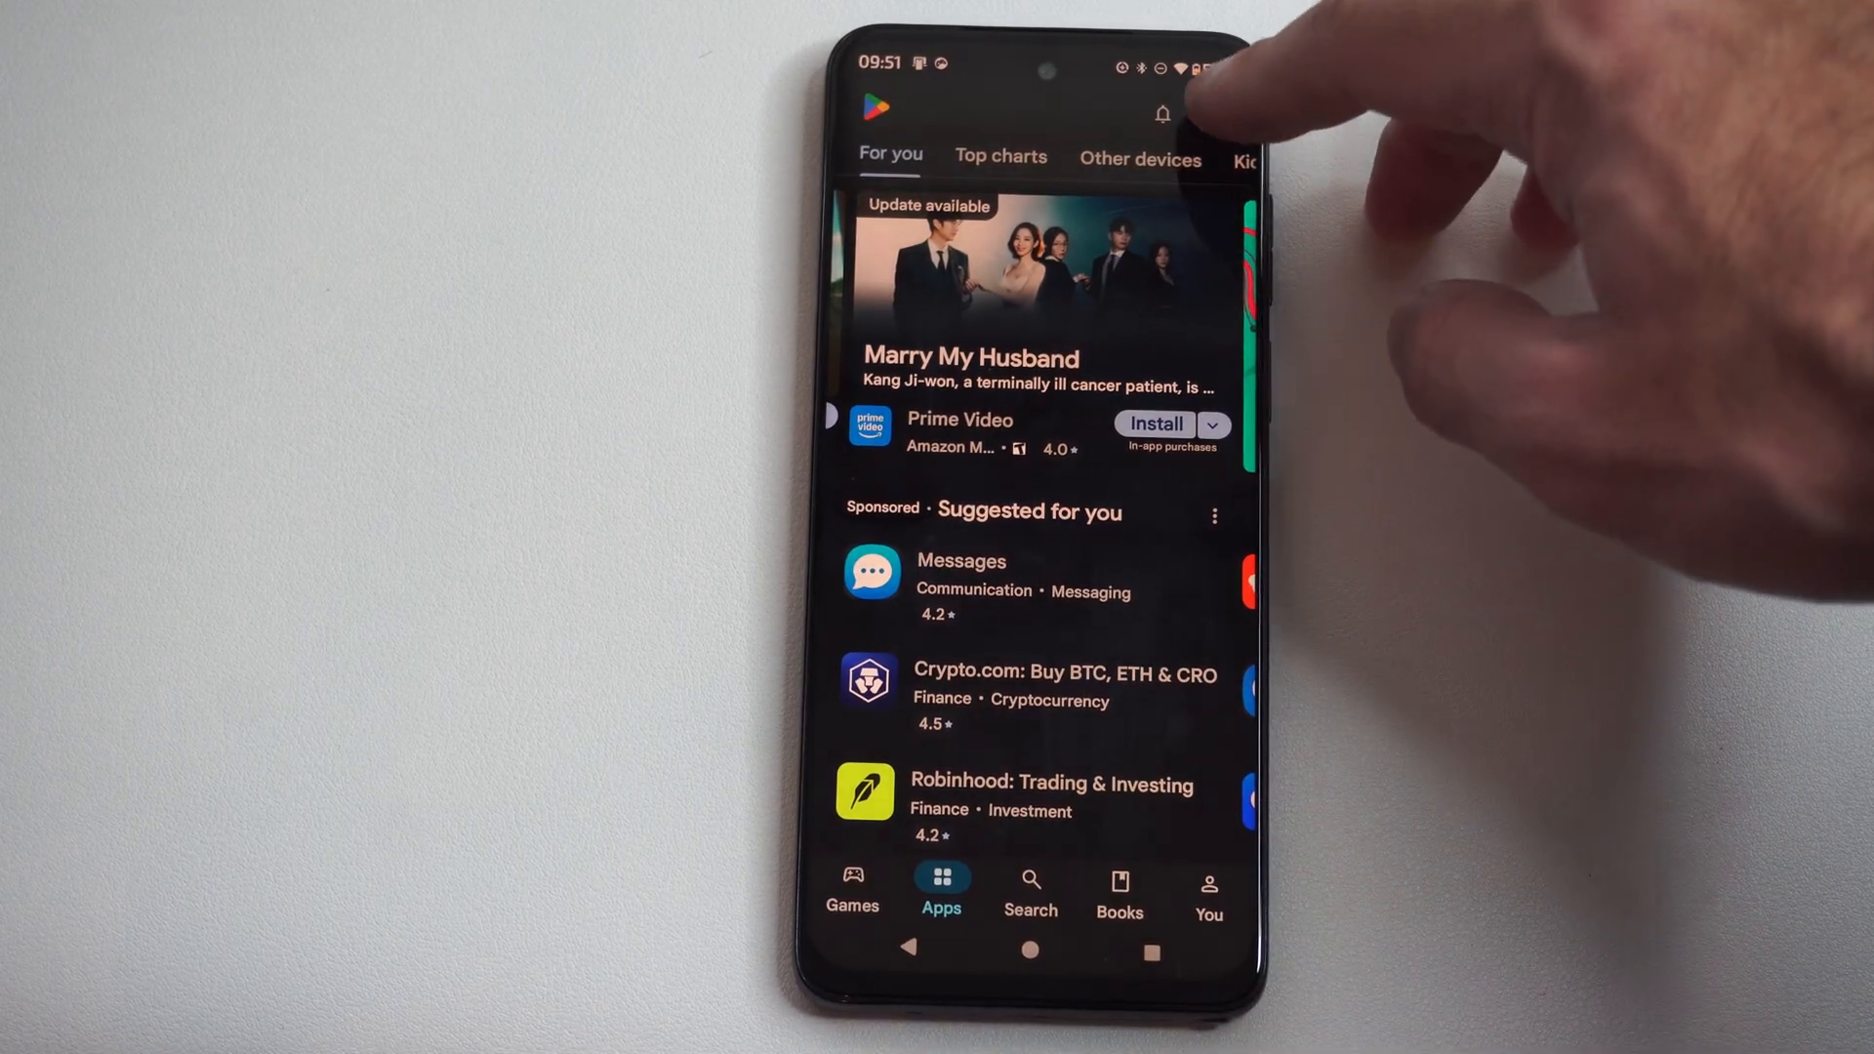
Reach Payment methods via the account menu and Payments & subscriptions, showing the $25.00 balance.
{"action": "left_click", "coordinate": [1210, 111]}
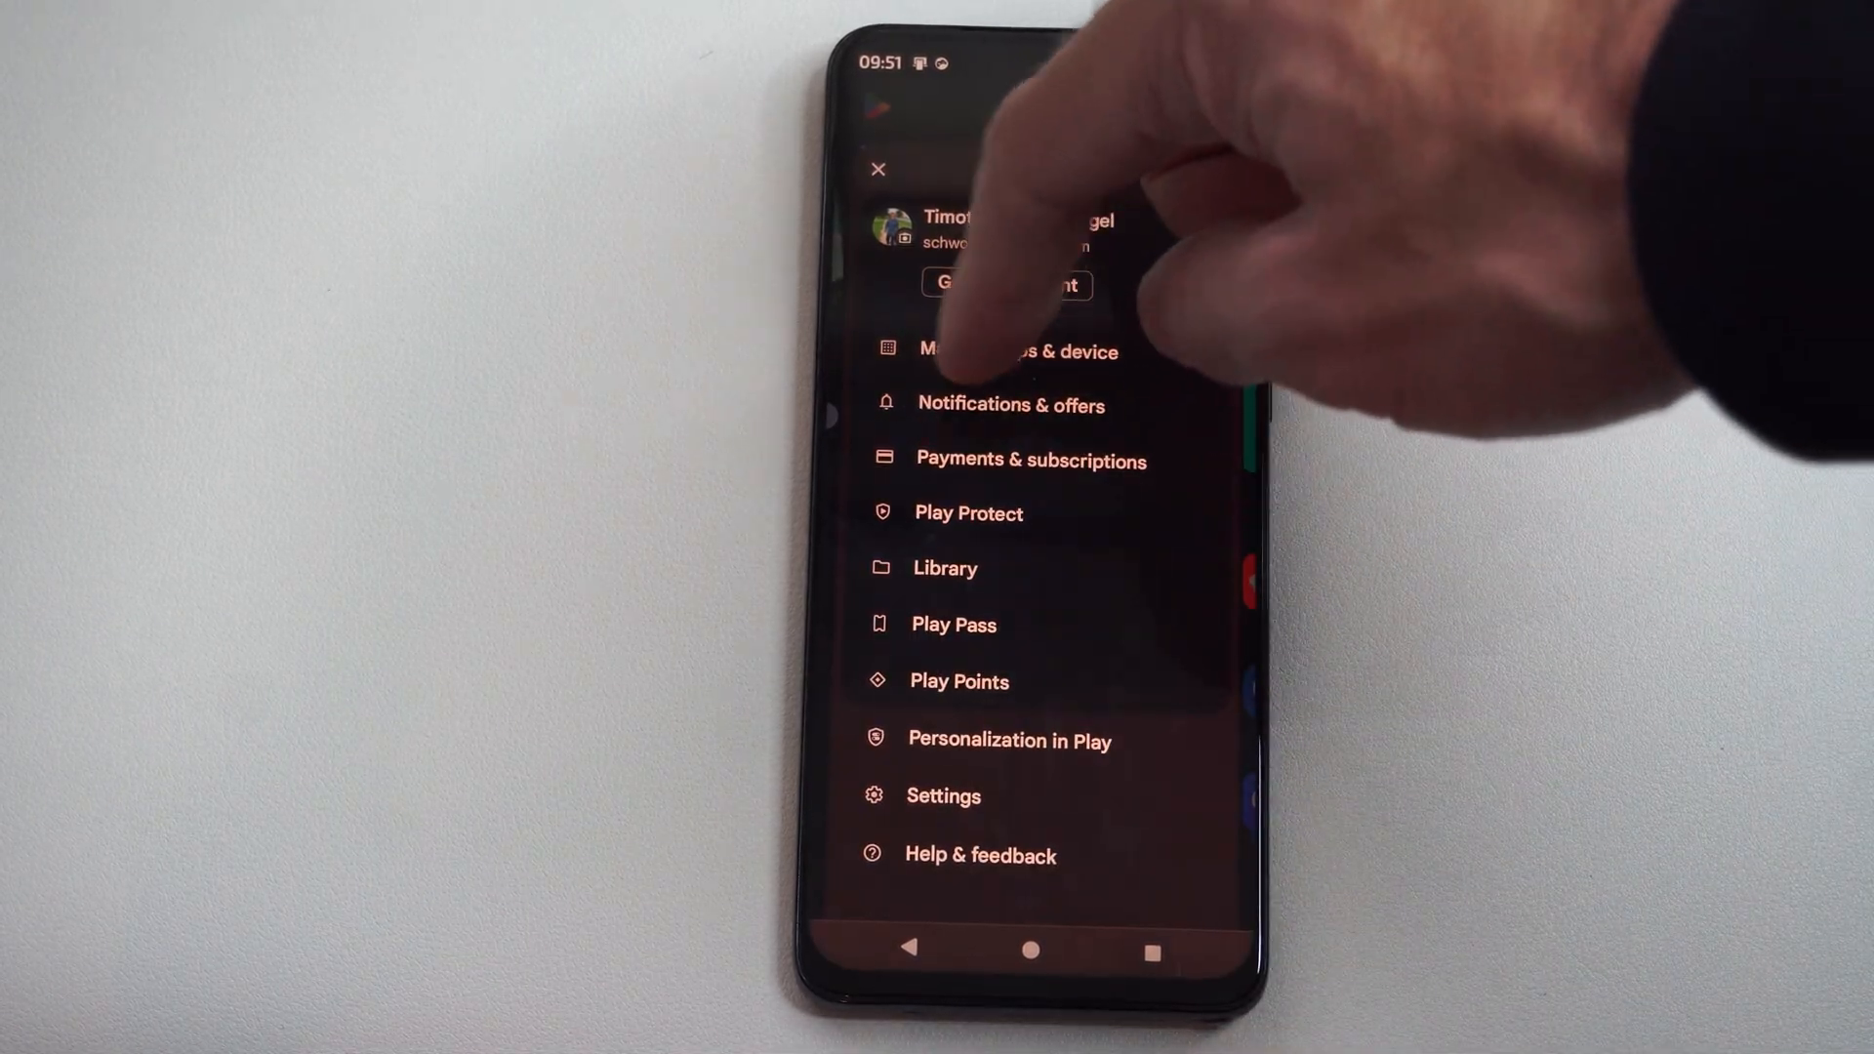
{"action": "left_click", "coordinate": [1031, 461]}
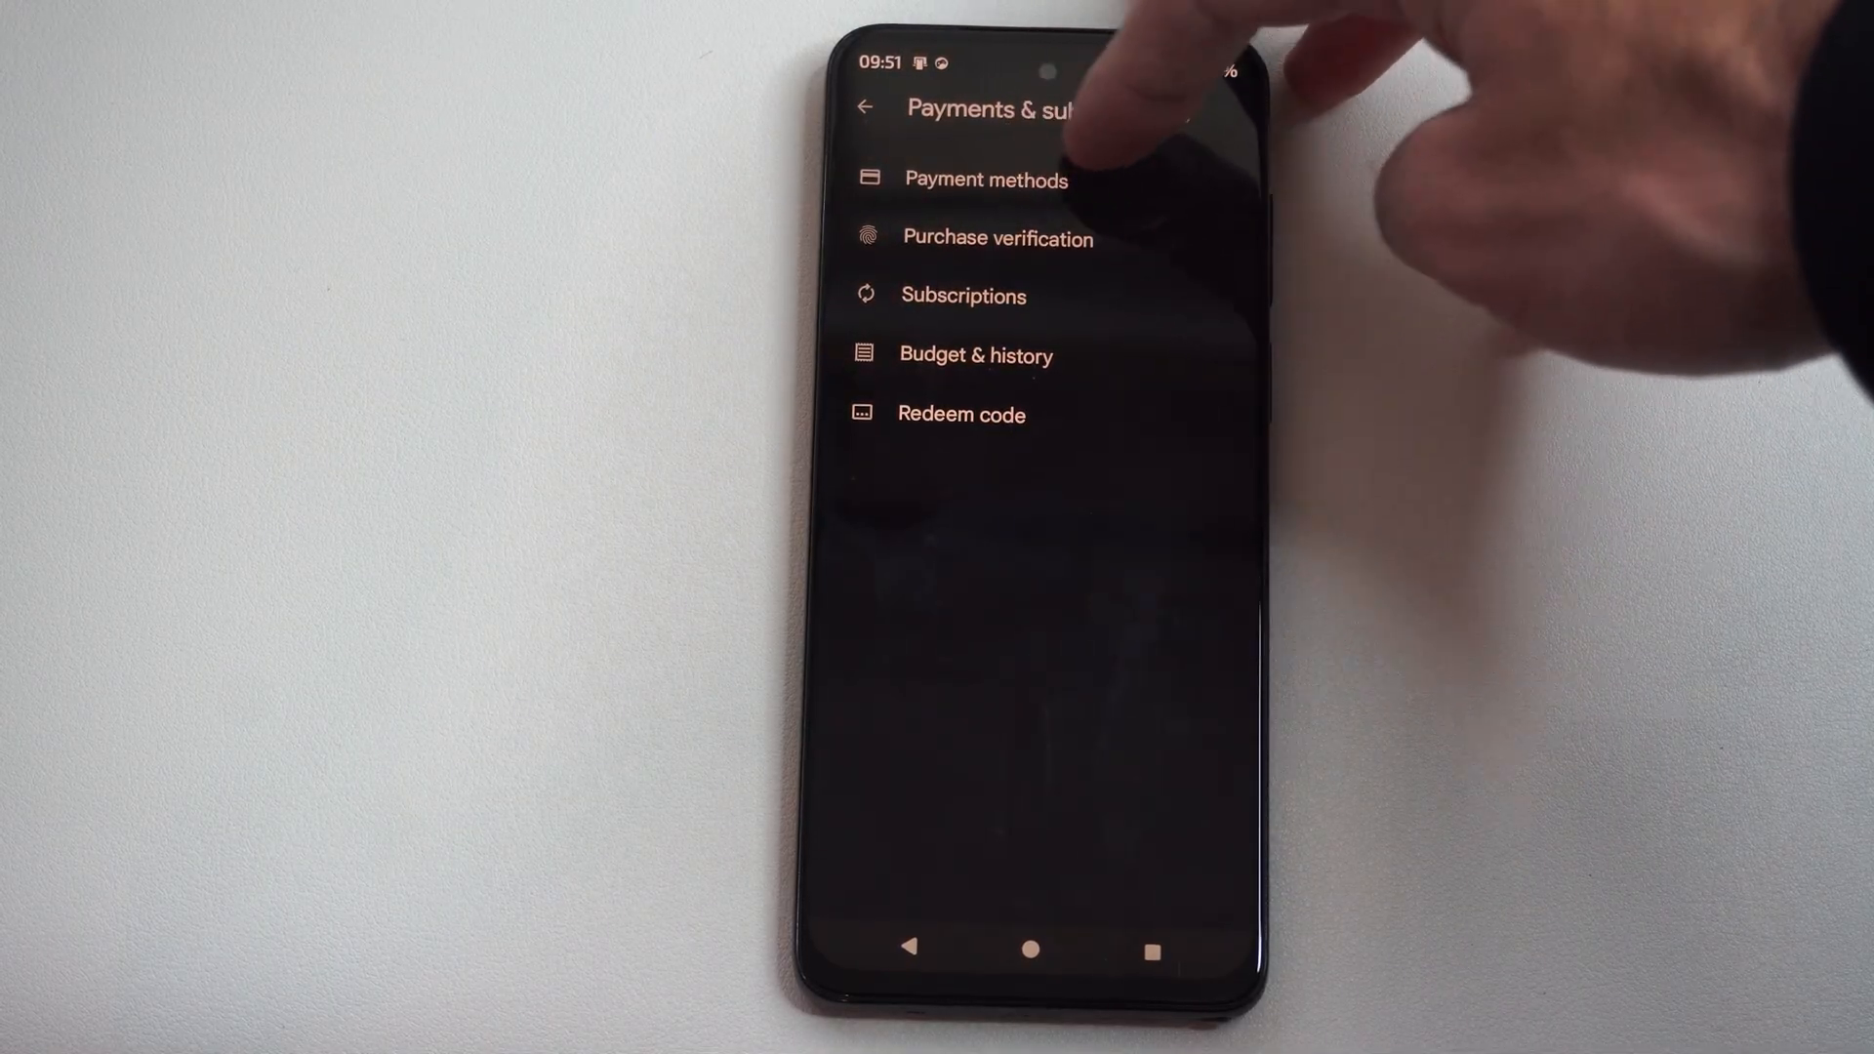
{"action": "left_click", "coordinate": [984, 179]}
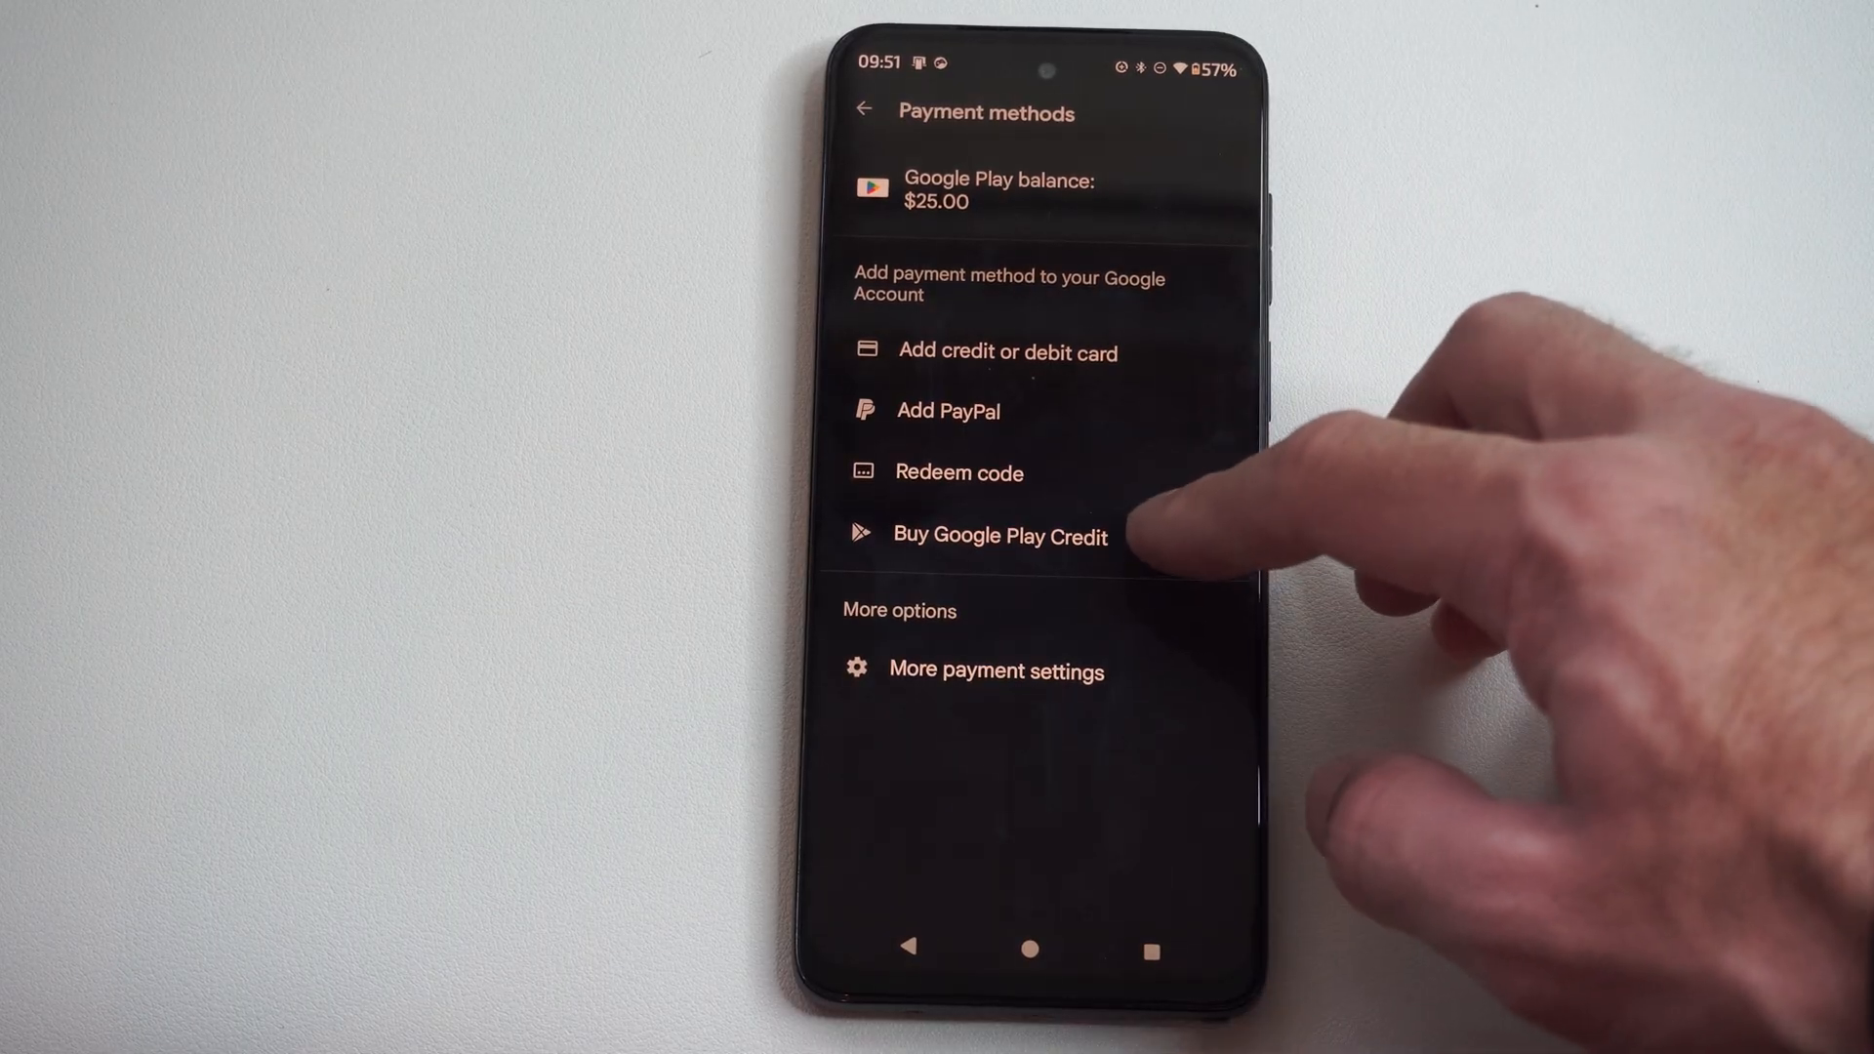
Start buying Google Play credit and continue with the $10.00 amount to its checkout sheet.
{"action": "left_click", "coordinate": [999, 535]}
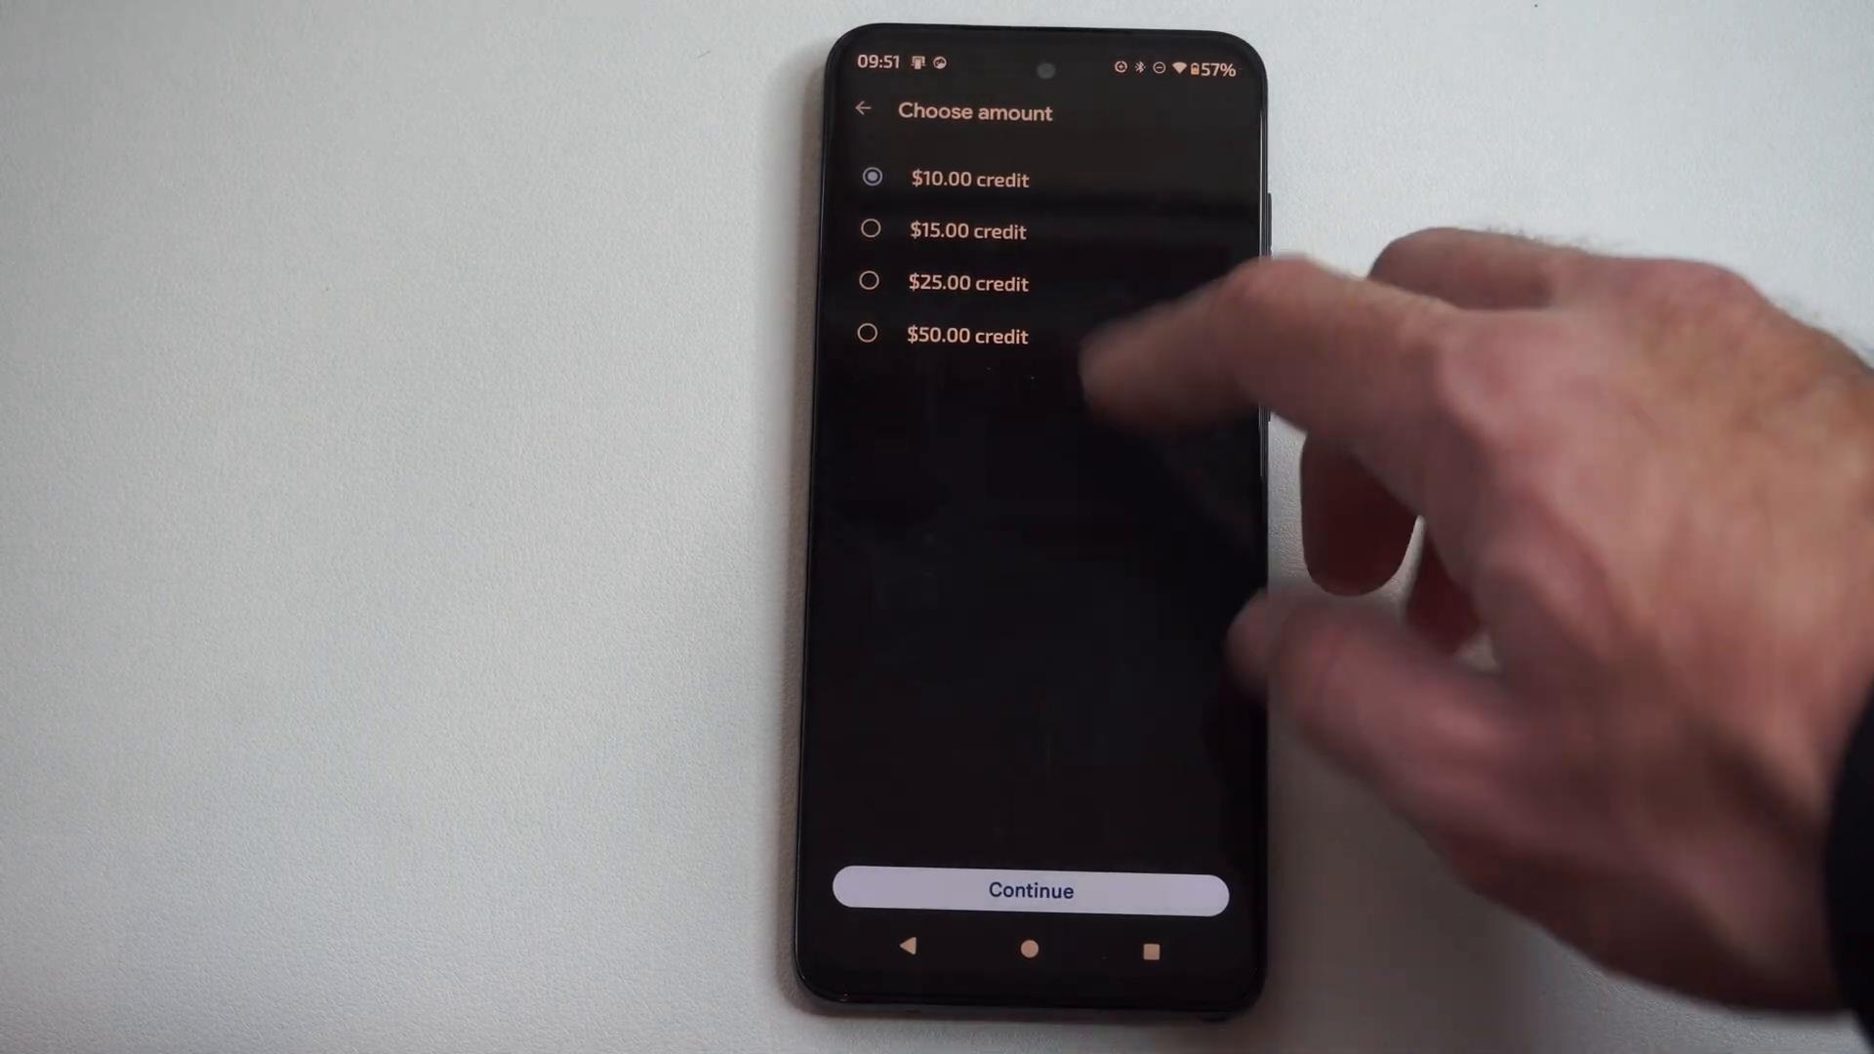
{"action": "left_click", "coordinate": [1029, 891]}
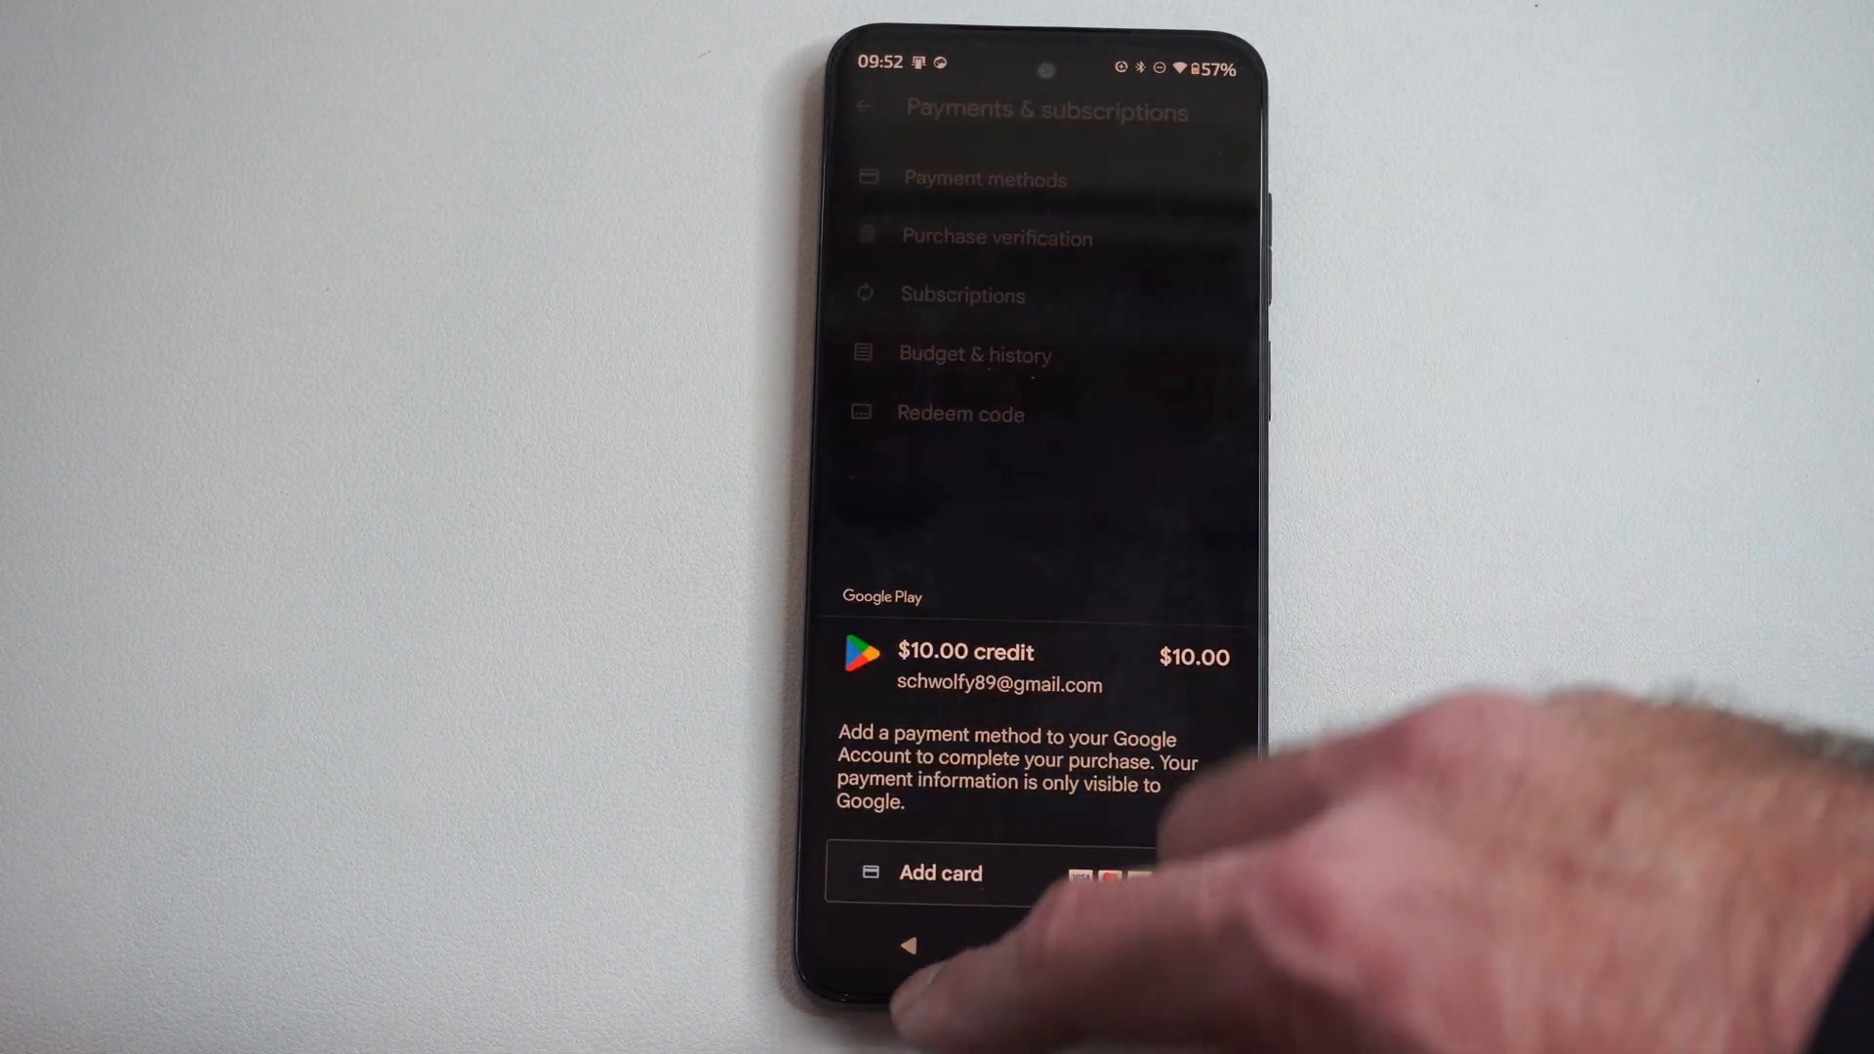
Review the $10.00 checkout's Add card option, then back out to the Play Store home feed.
{"action": "left_click", "coordinate": [939, 872]}
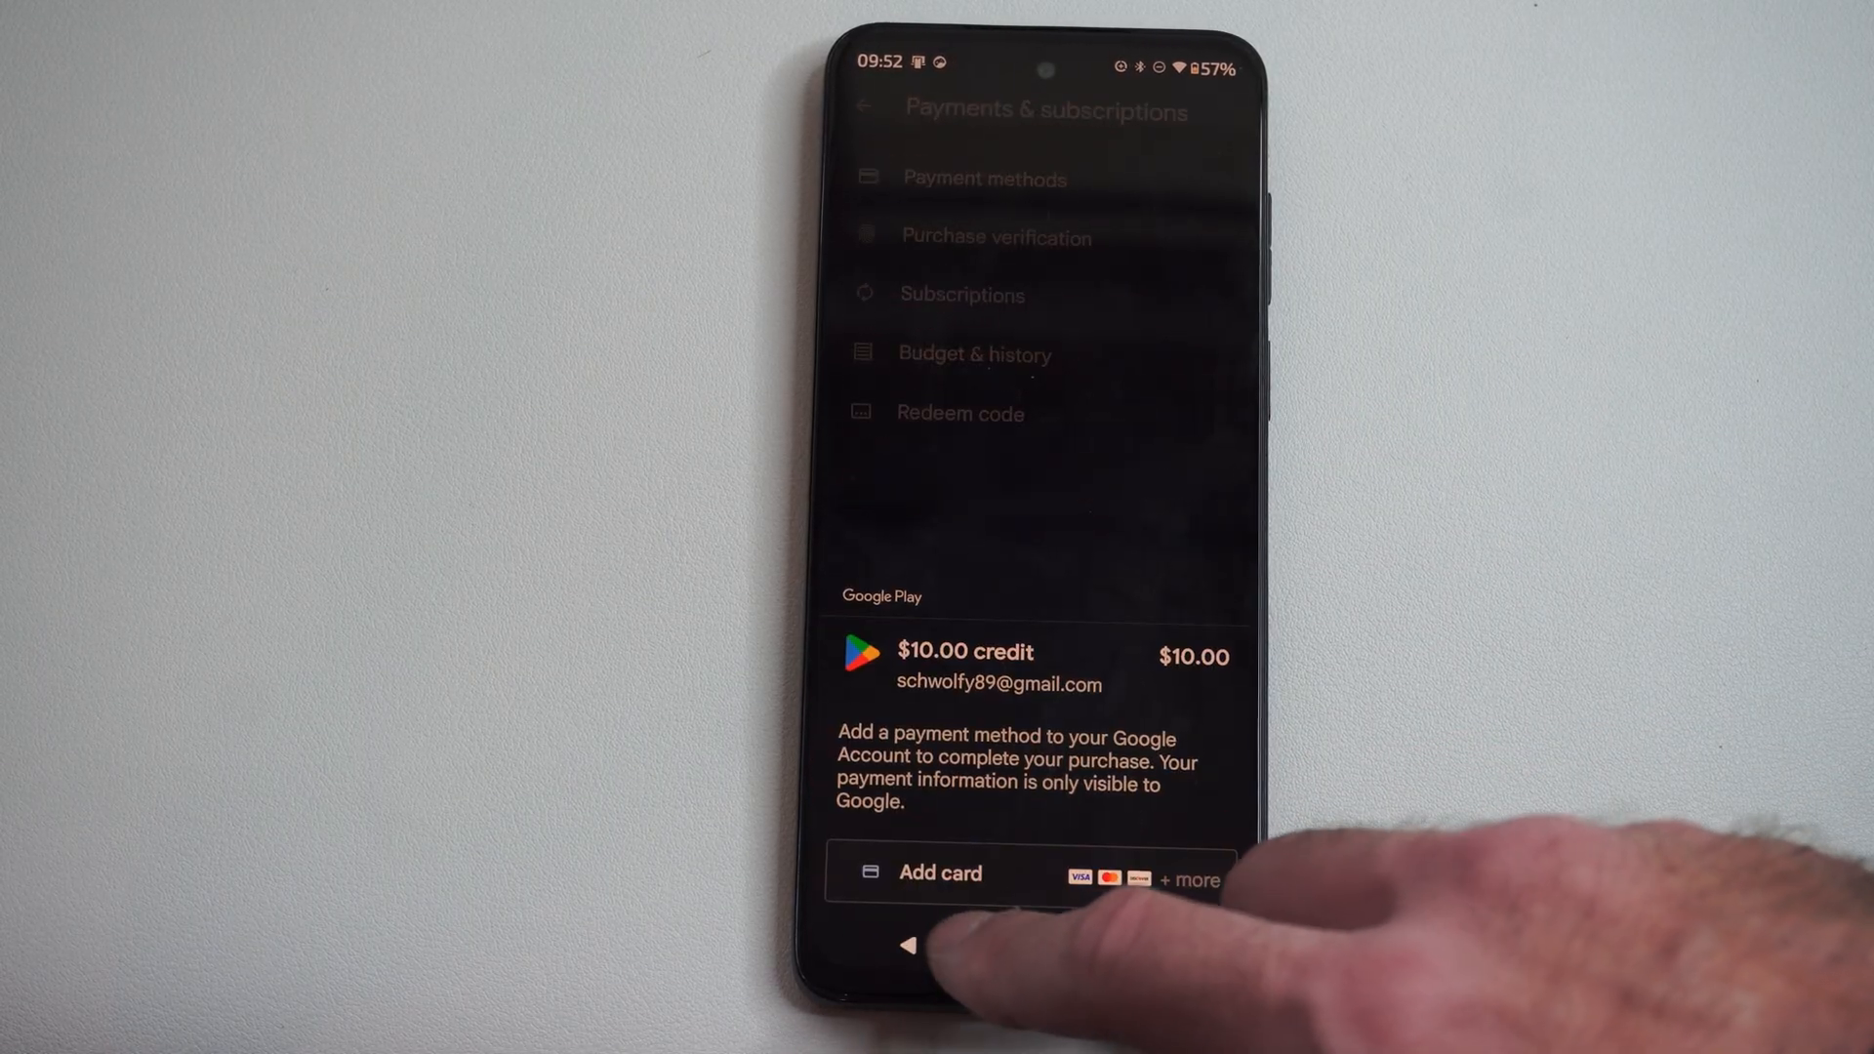
{"action": "left_click", "coordinate": [909, 945]}
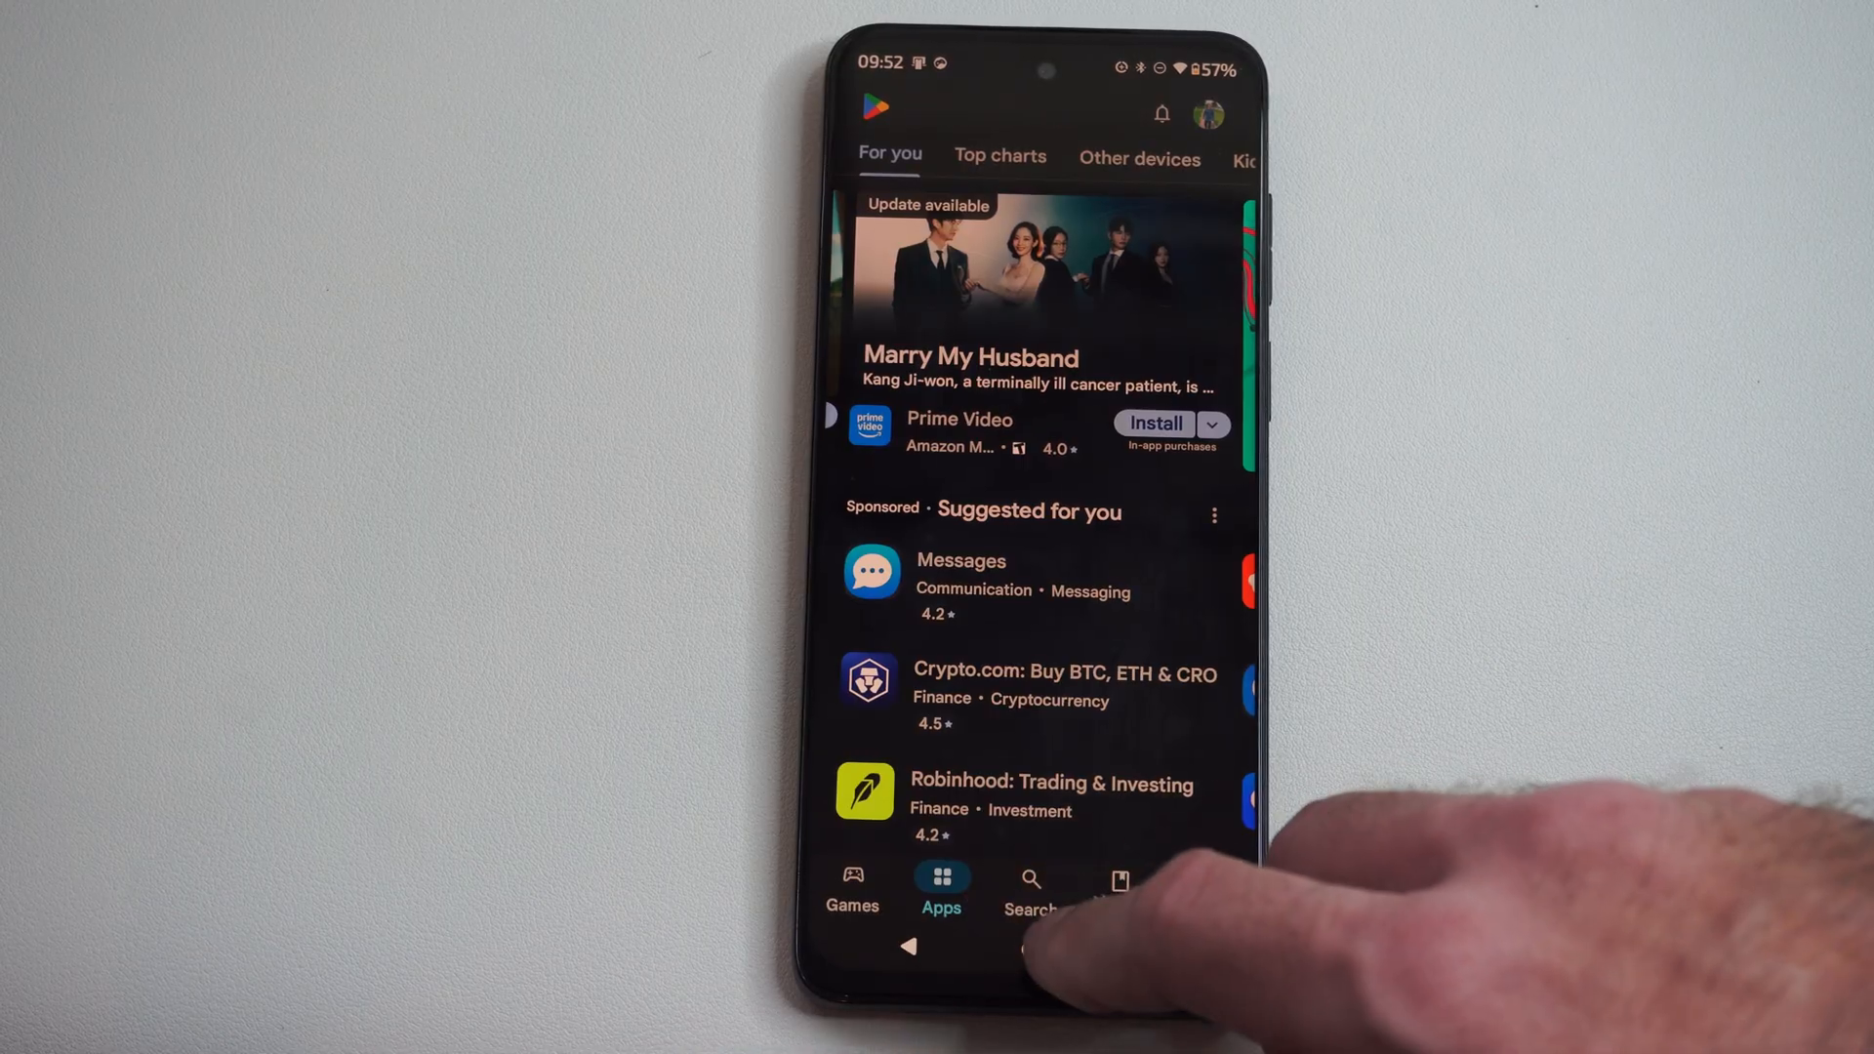